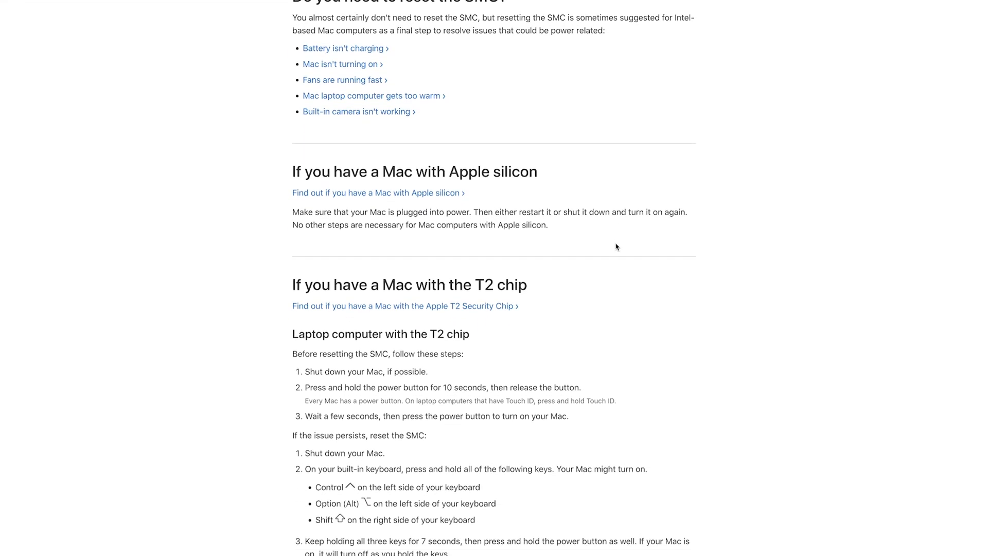
View the Reset SMC instructions in the MacOS Handy Toolbox and scroll through them
scroll("down", 3)
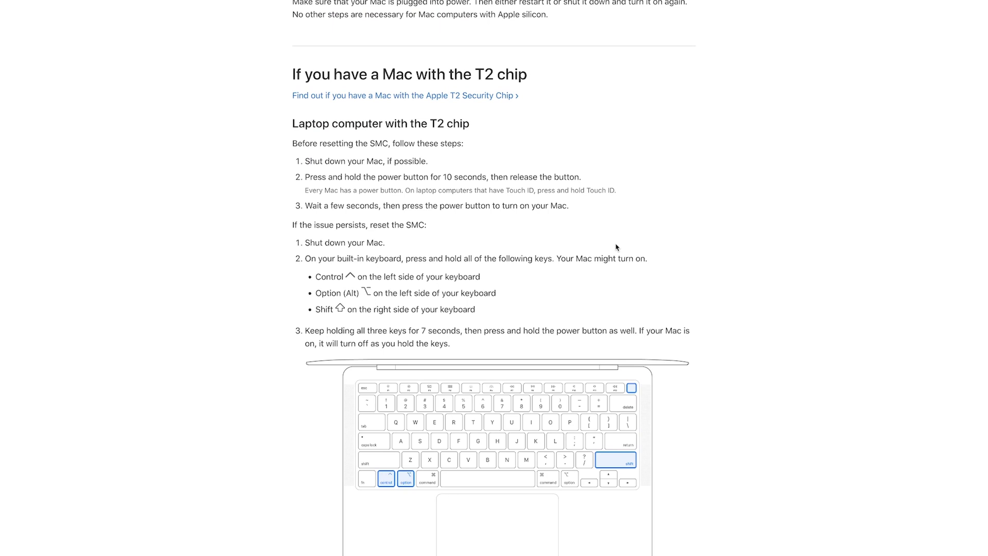
scroll("down", 3)
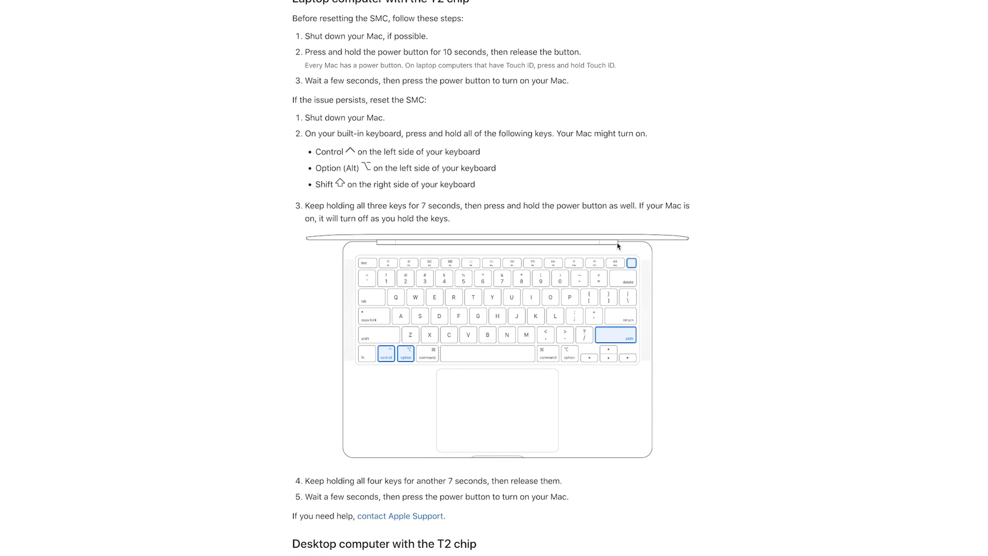
scroll("down", 3)
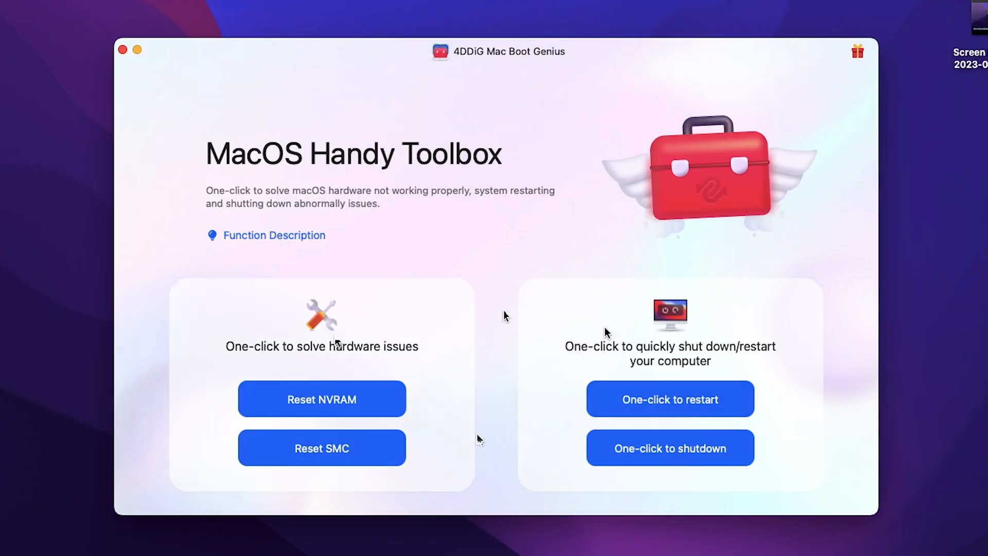
left_click(321, 448)
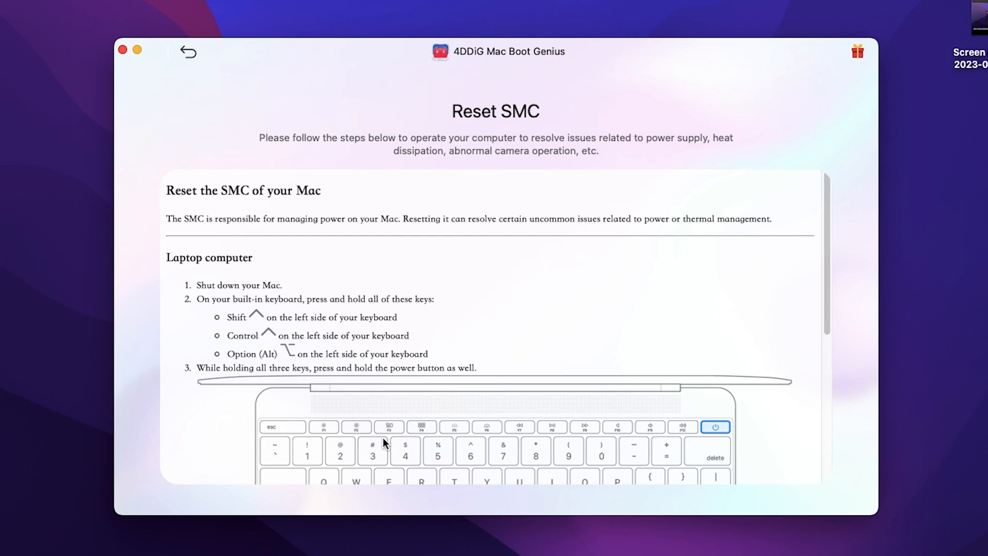
mouse_move(192, 248)
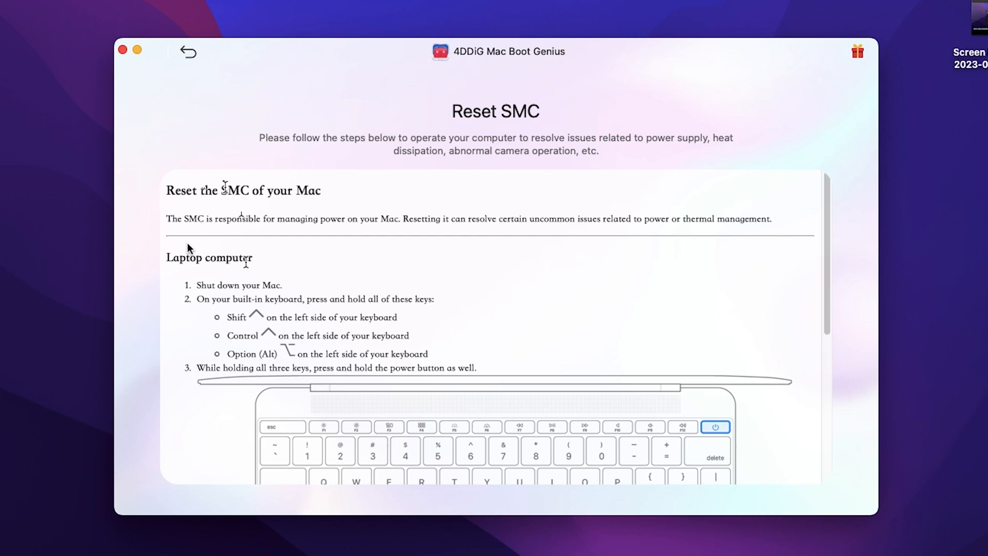
scroll("down", 3)
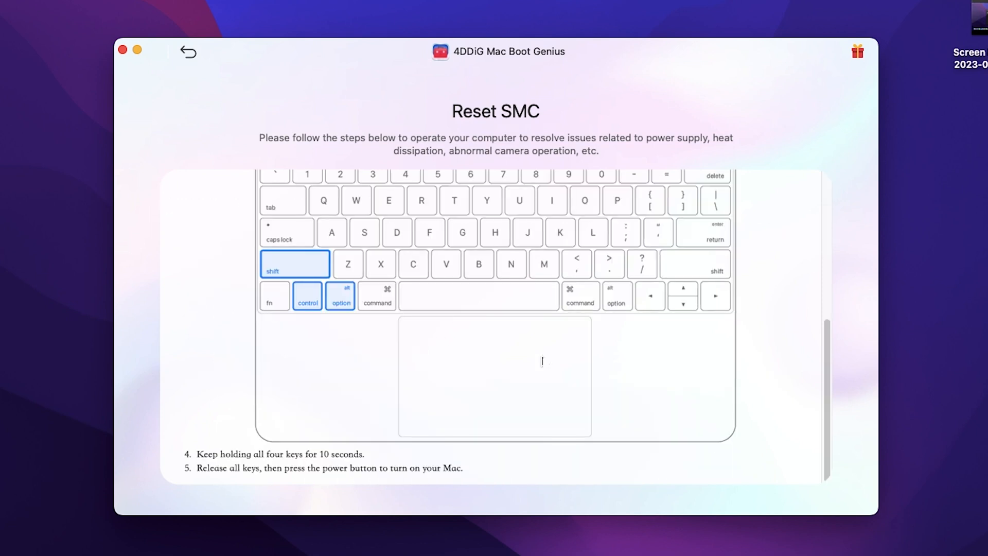
scroll("up", 3)
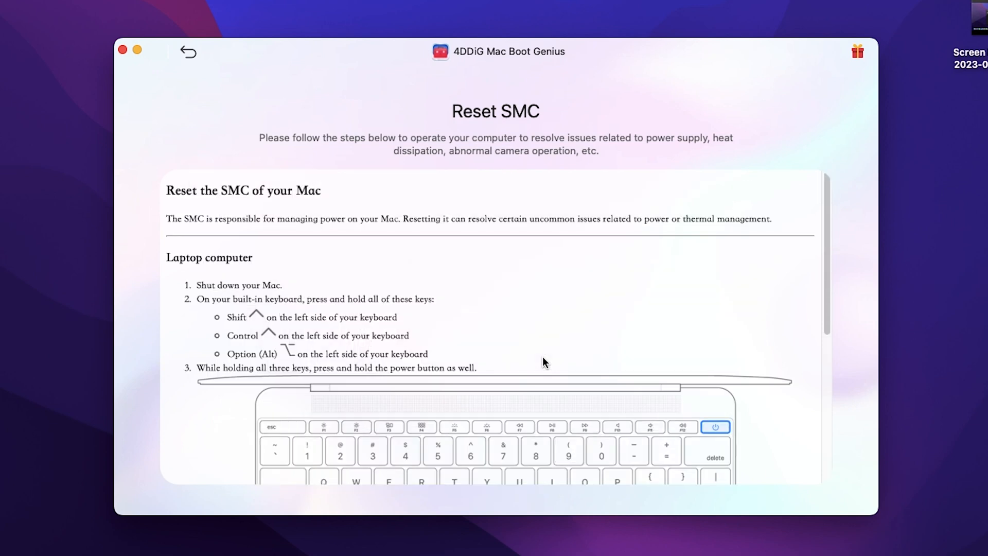
left_click(187, 51)
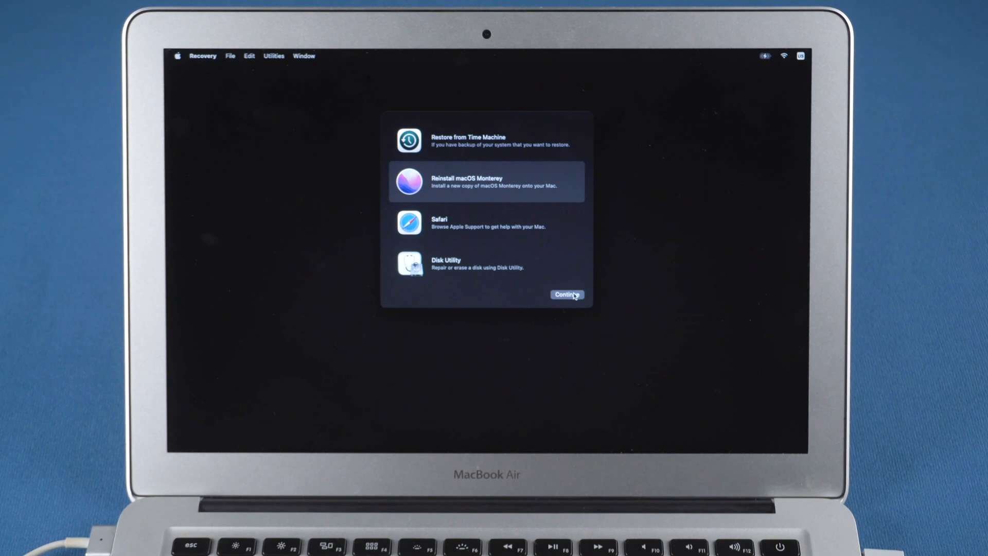
Continue through the Monterey installer, agree to the license and begin installing onto disk "apple"
left_click(566, 294)
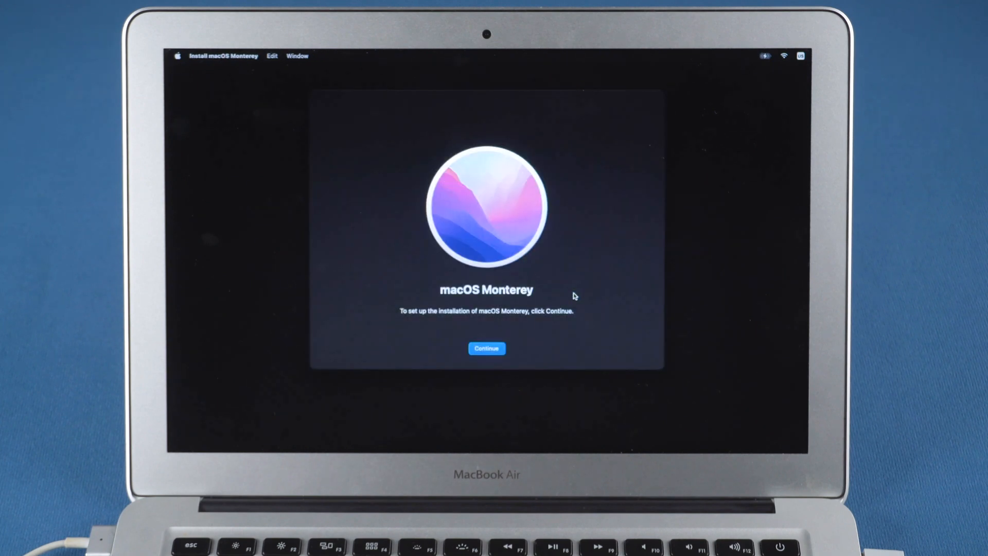
left_click(487, 348)
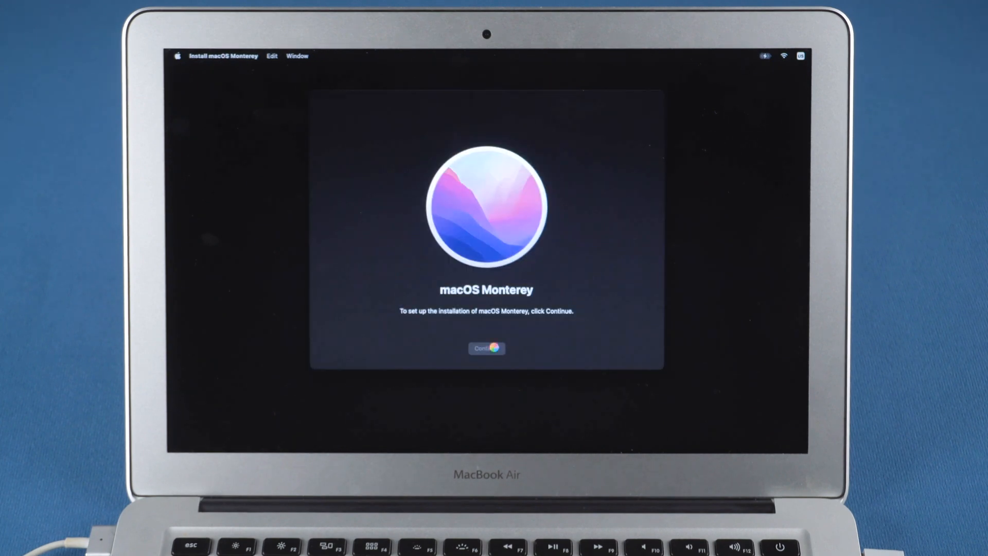
left_click(487, 348)
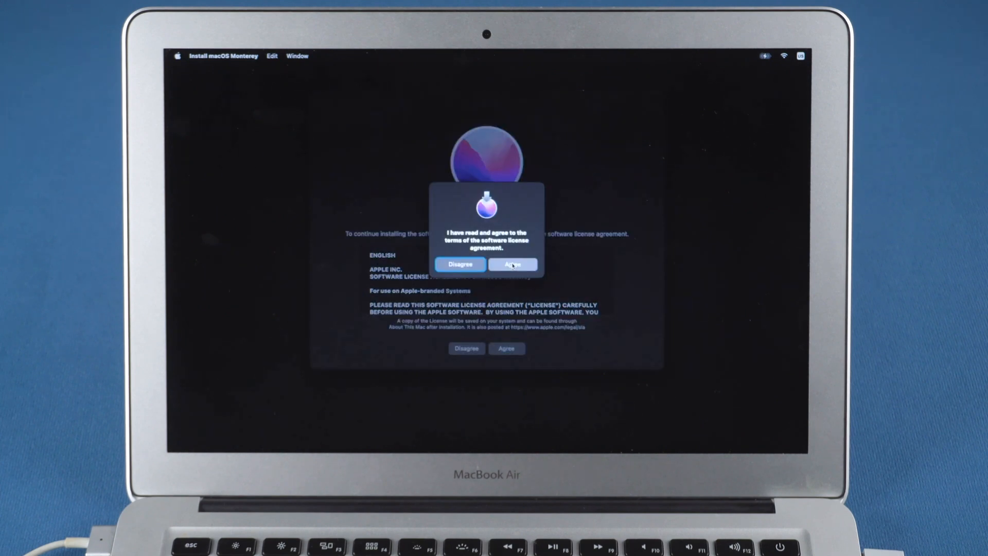
left_click(512, 264)
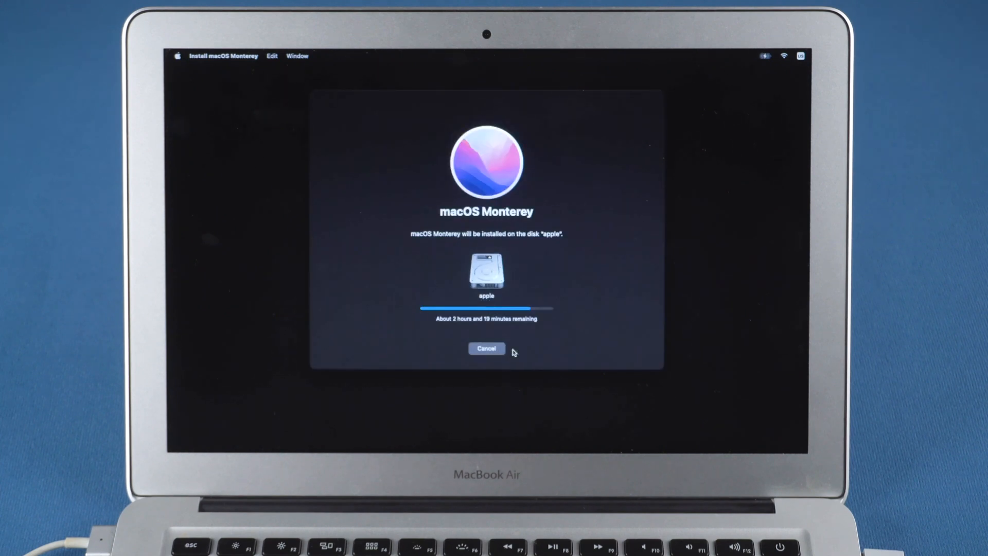